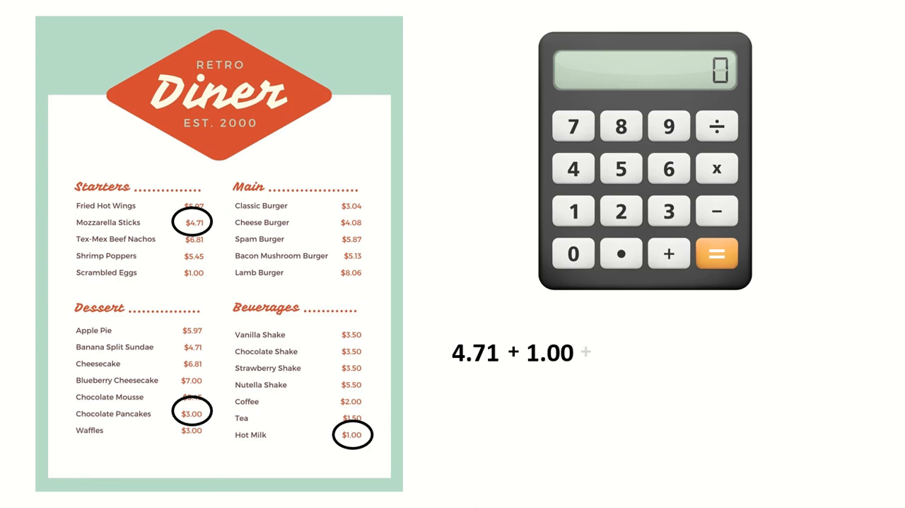
- Advance the slide to clear the price circles, calculator and 4.71 + 1.00 sum, leaving the Retro Diner menu
click(715, 253)
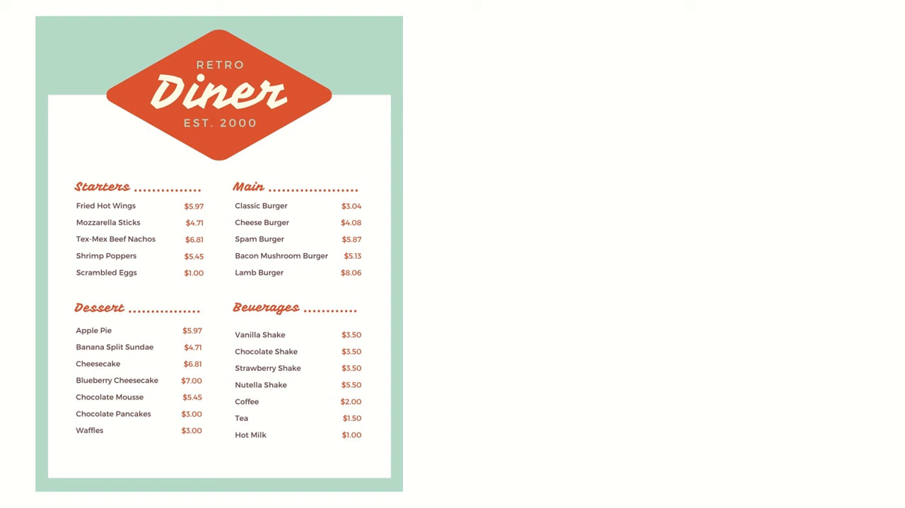